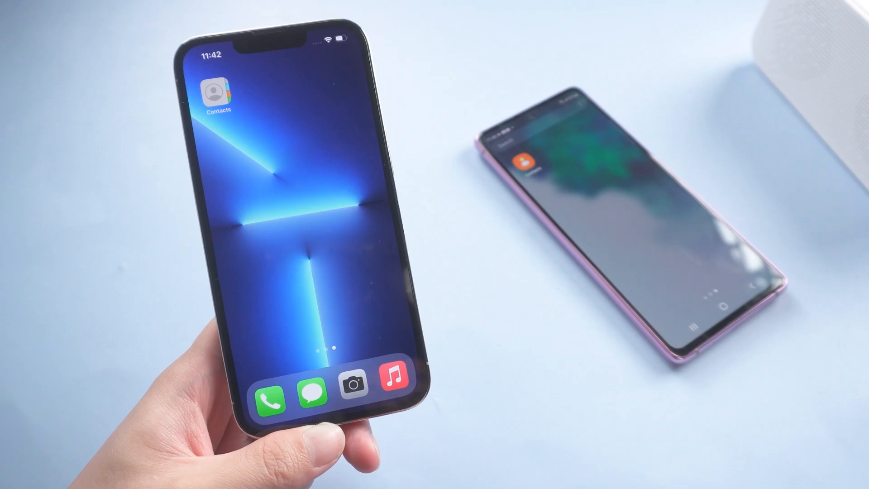
Open iOS Contacts and view Jackson's contact card with his mobile number
{"action": "left_click", "coordinate": [218, 91]}
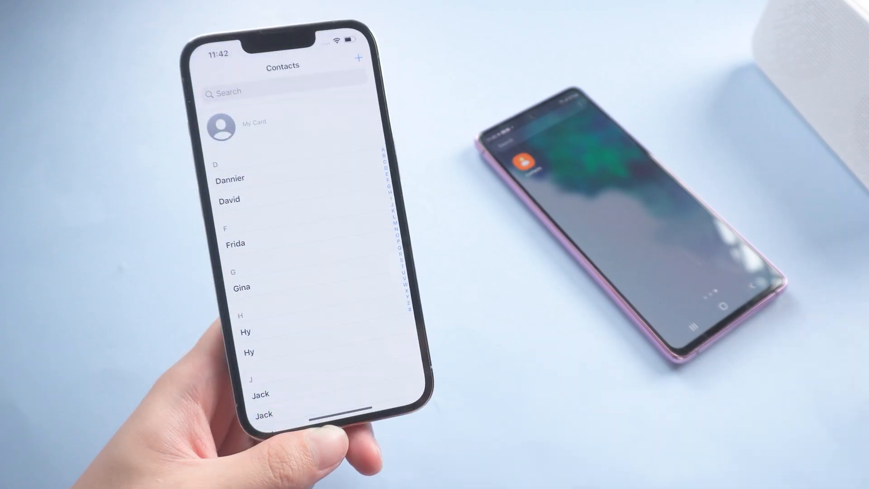
{"action": "scroll", "scroll_direction": "up", "scroll_amount": 3}
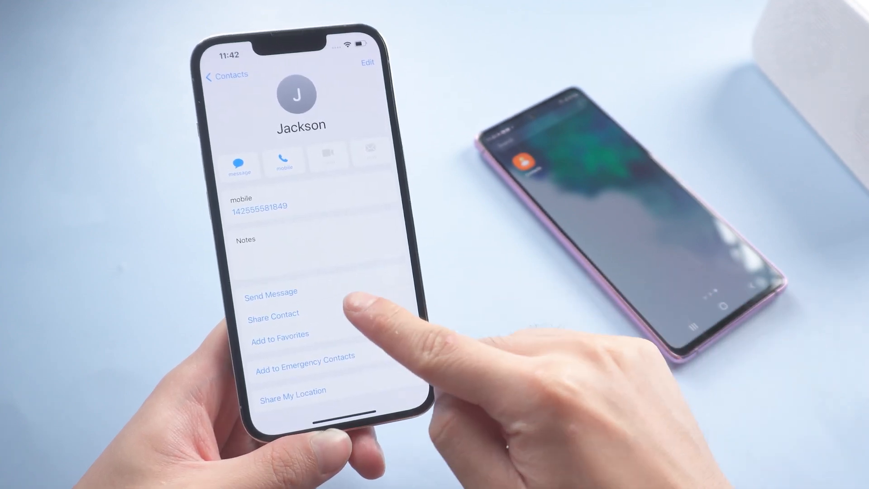
{"action": "left_click", "coordinate": [273, 312]}
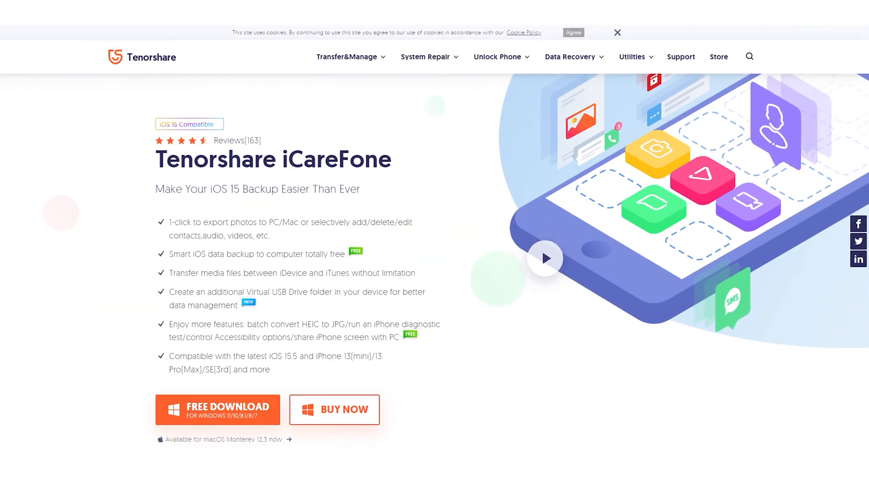
{"action": "scroll", "scroll_direction": "down", "scroll_amount": 3}
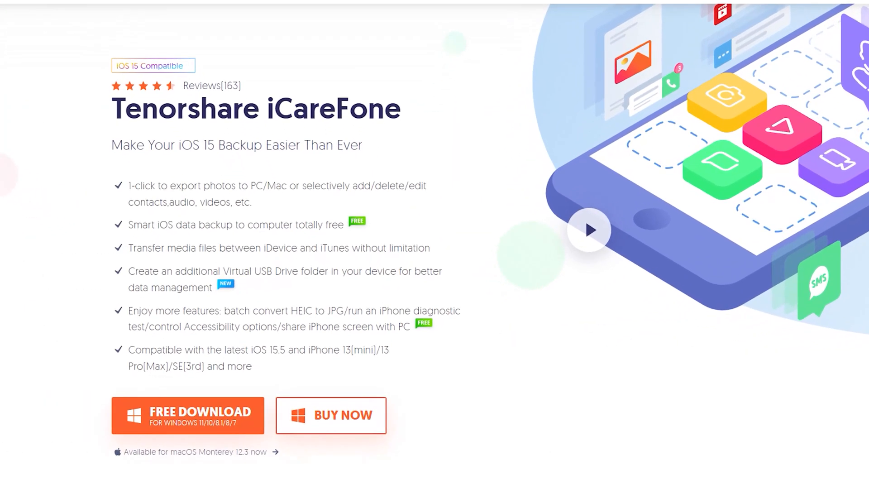
{"action": "scroll", "scroll_direction": "down", "scroll_amount": 3}
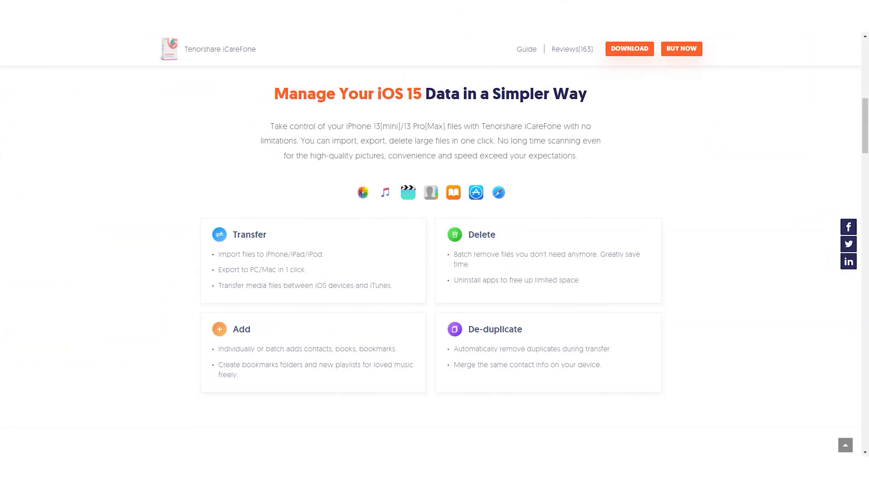
{"action": "scroll", "scroll_direction": "down", "scroll_amount": 3}
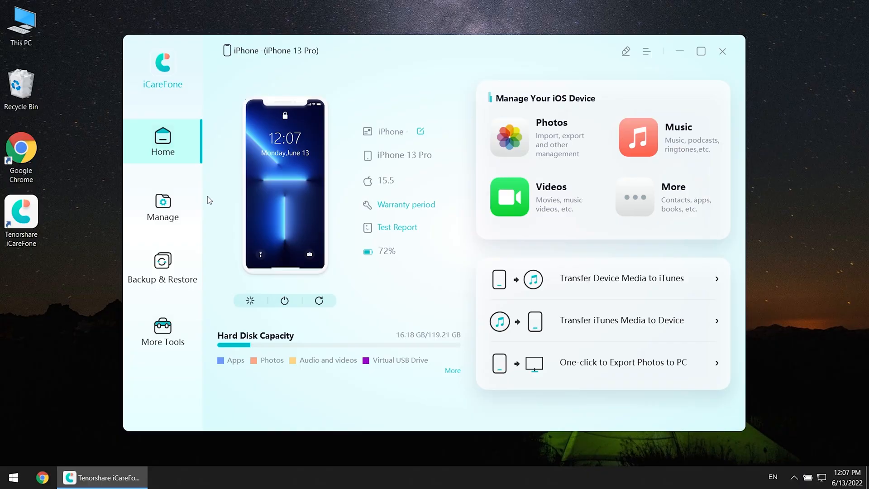
Open iCareFone's Contacts manager and select all 33 iPhone contacts
{"action": "left_click", "coordinate": [551, 123]}
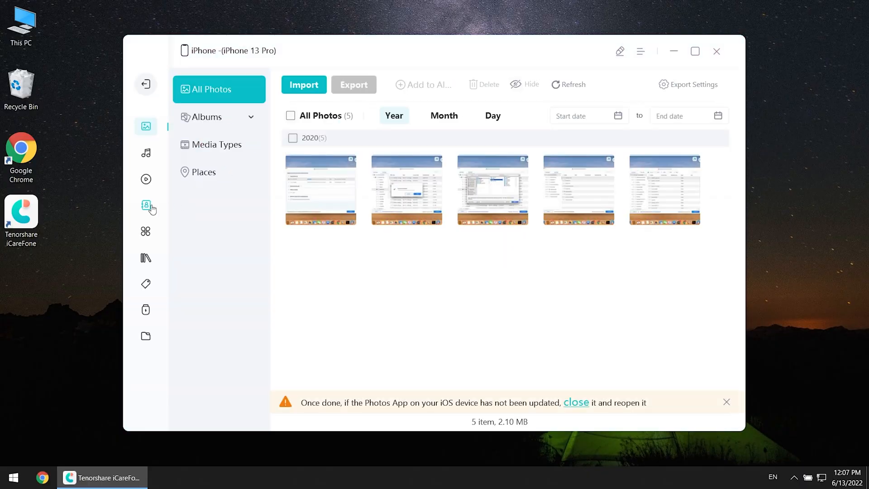
{"action": "left_click", "coordinate": [146, 205]}
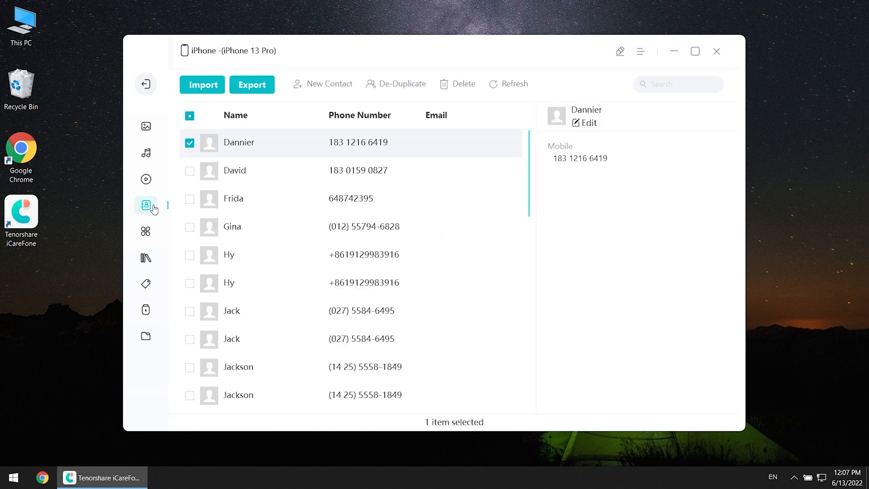
{"action": "left_click", "coordinate": [189, 115]}
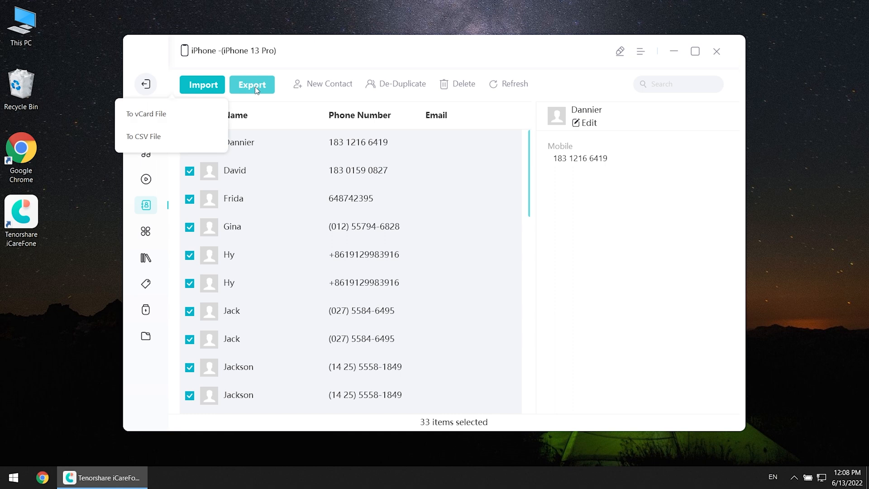
{"action": "mouse_move", "coordinate": [203, 114]}
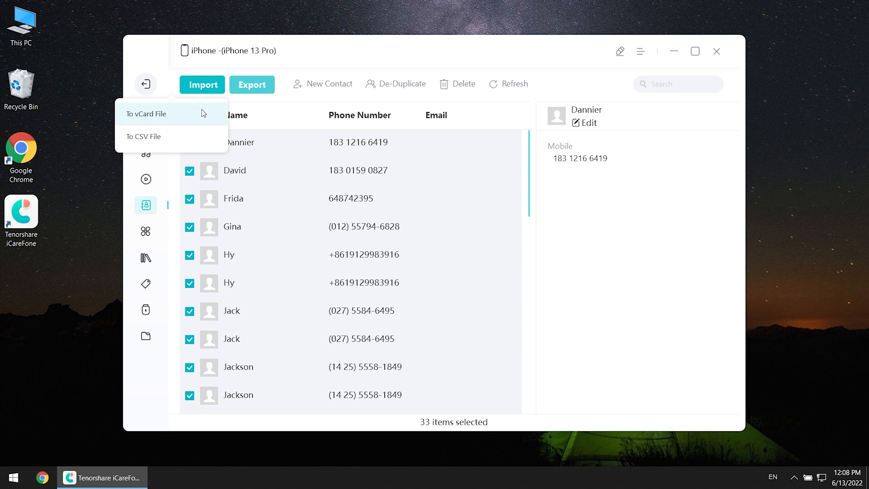
Export the 33 contacts to a vCard file saved on the Desktop
{"action": "left_click", "coordinate": [146, 113]}
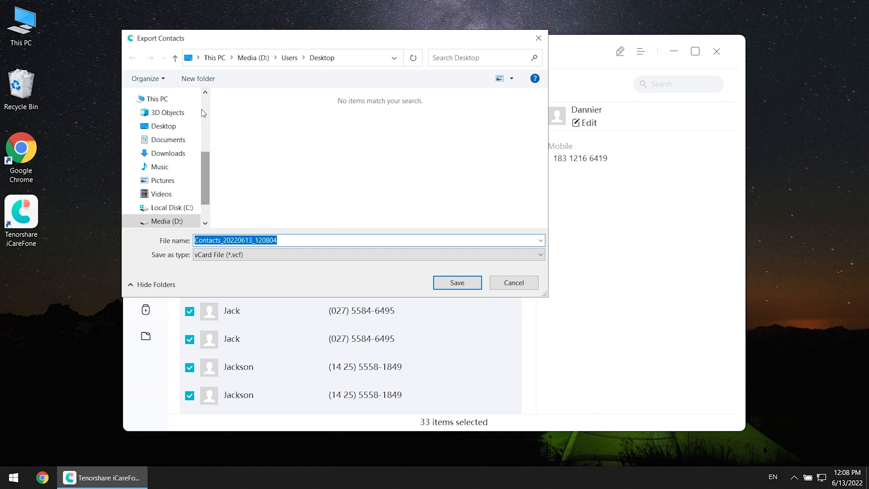
{"action": "left_click", "coordinate": [163, 126]}
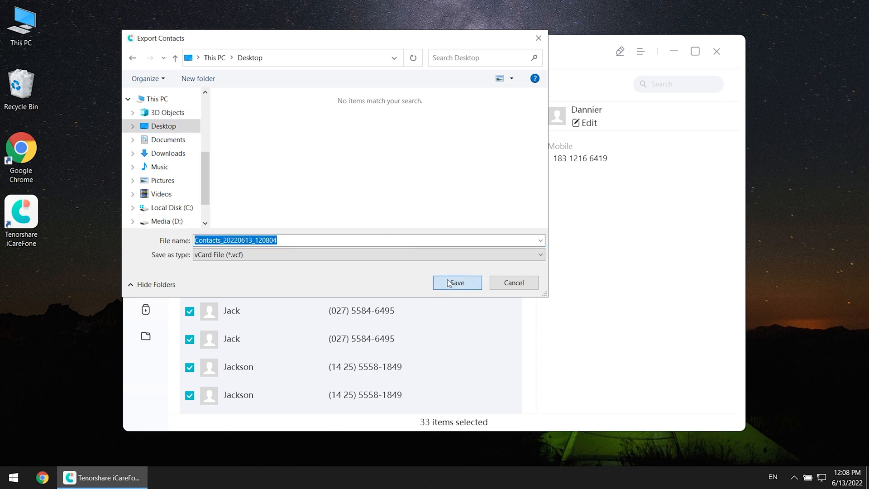
{"action": "left_click", "coordinate": [457, 282]}
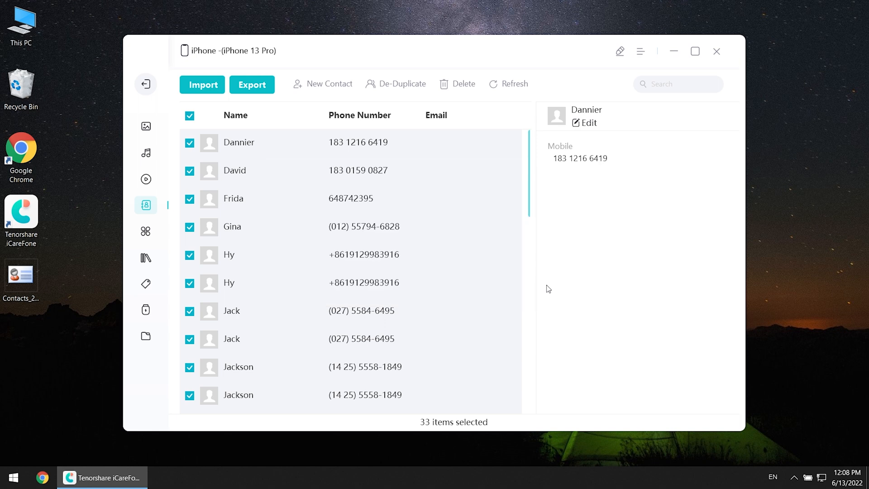